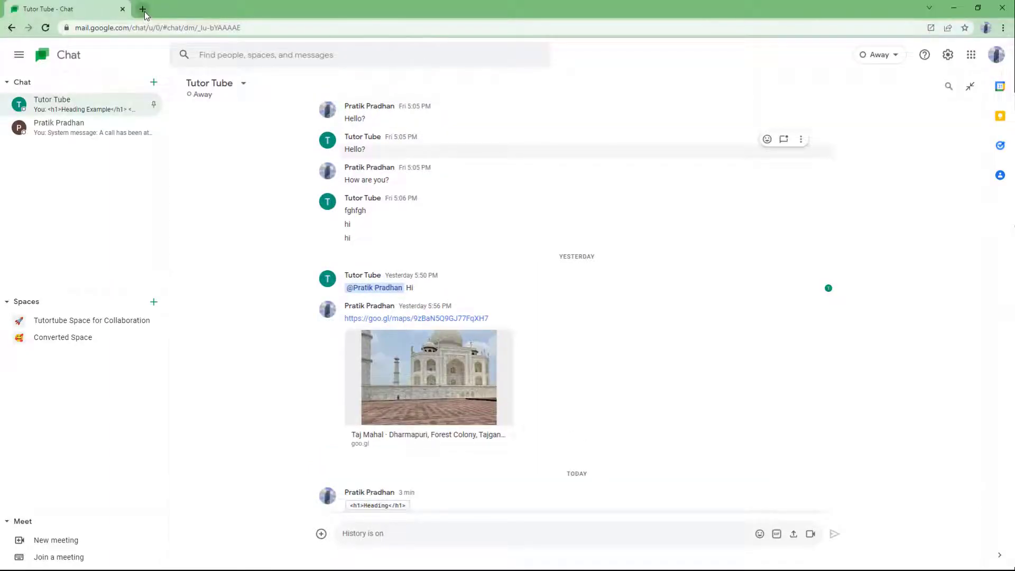
Open a new tab and go to the Chrome Web Store Extensions page.
{"action": "left_click", "coordinate": [142, 9]}
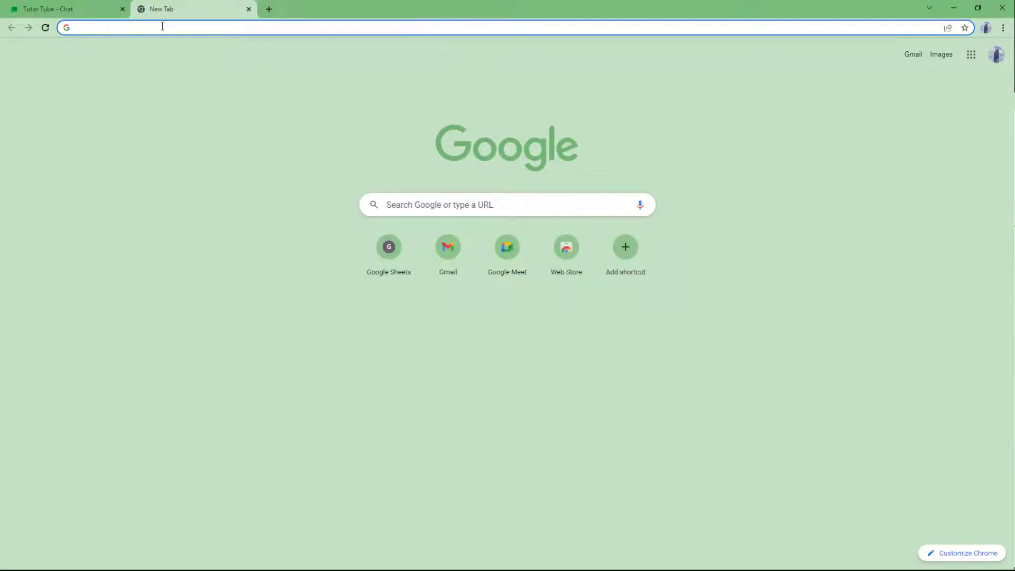
{"action": "type", "text": "chrome.google.com/webstore/category/extensions"}
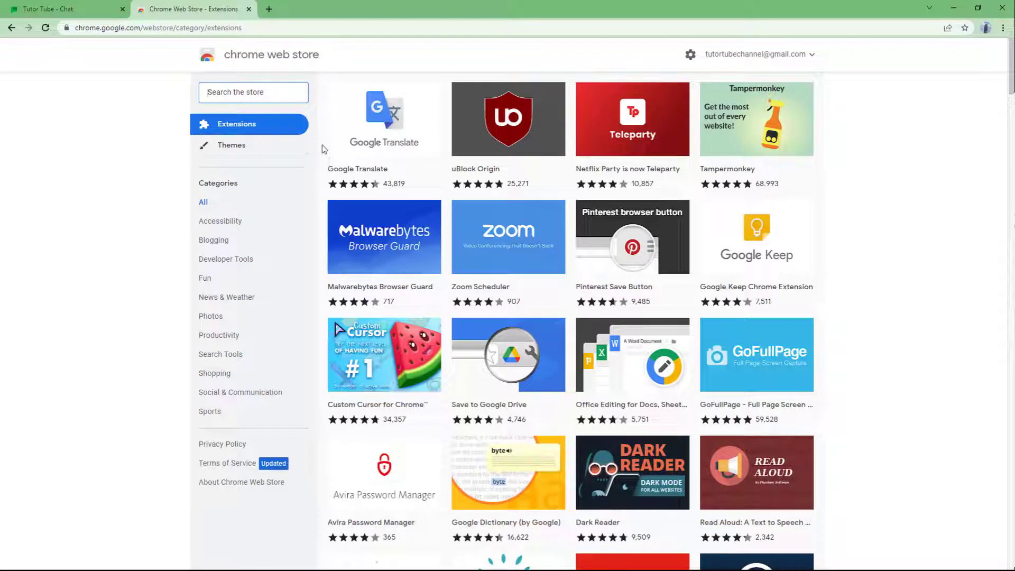
Search the store for 'google chat' and browse the extension results.
{"action": "left_click", "coordinate": [253, 92]}
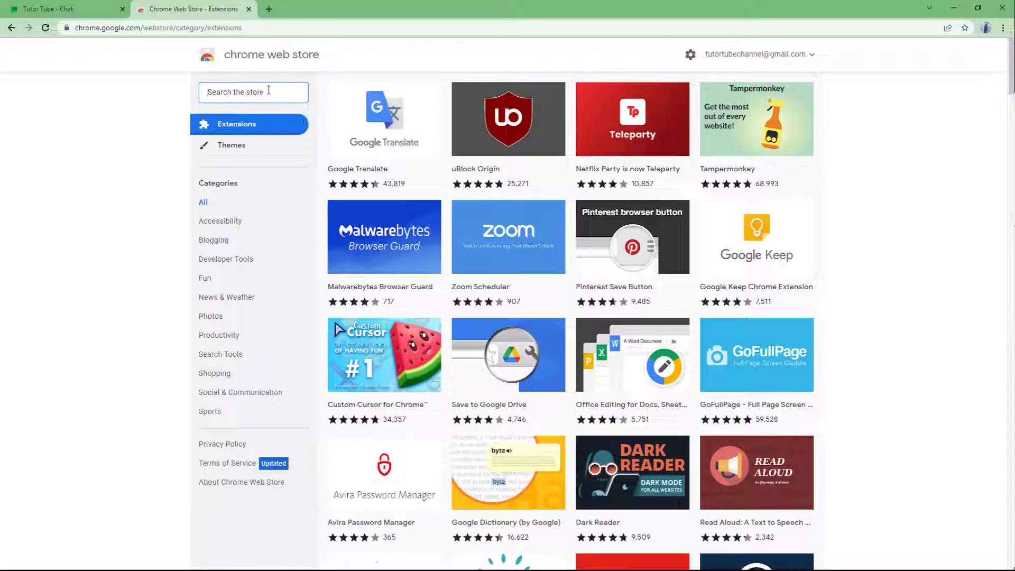
{"action": "type", "text": "google chat"}
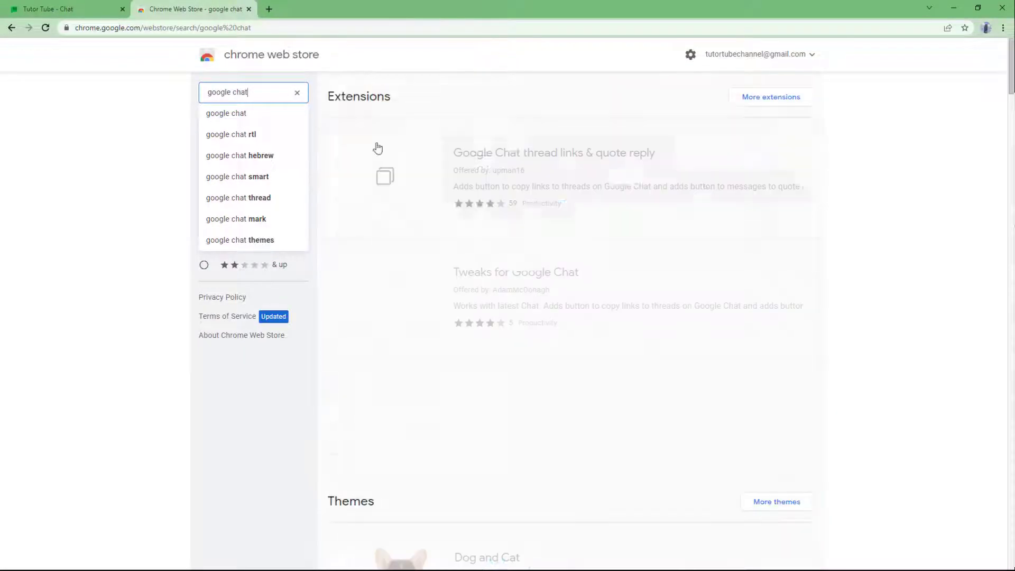
{"action": "scroll", "scroll_direction": "down", "scroll_amount": 3}
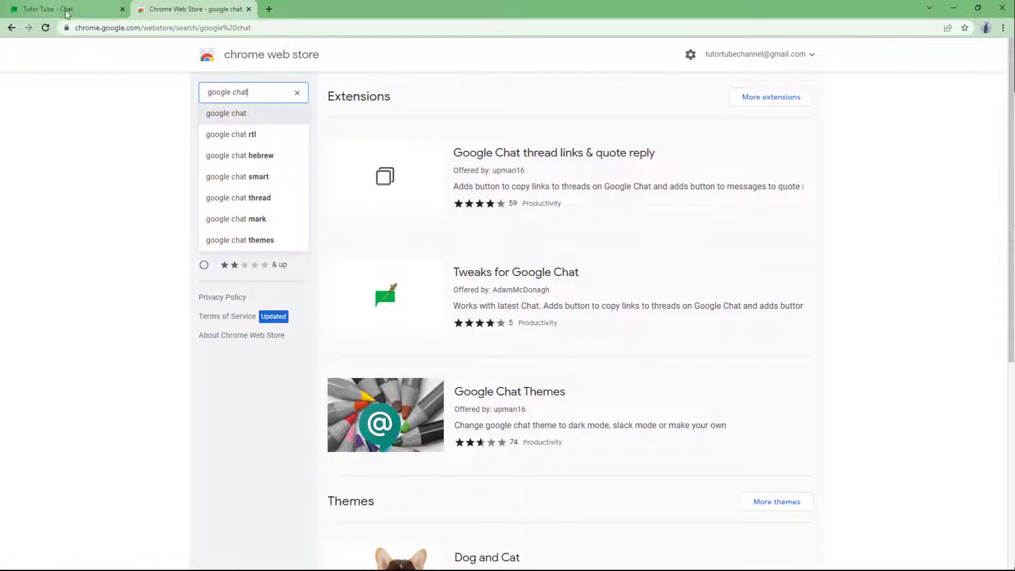
{"action": "mouse_move", "coordinate": [552, 217]}
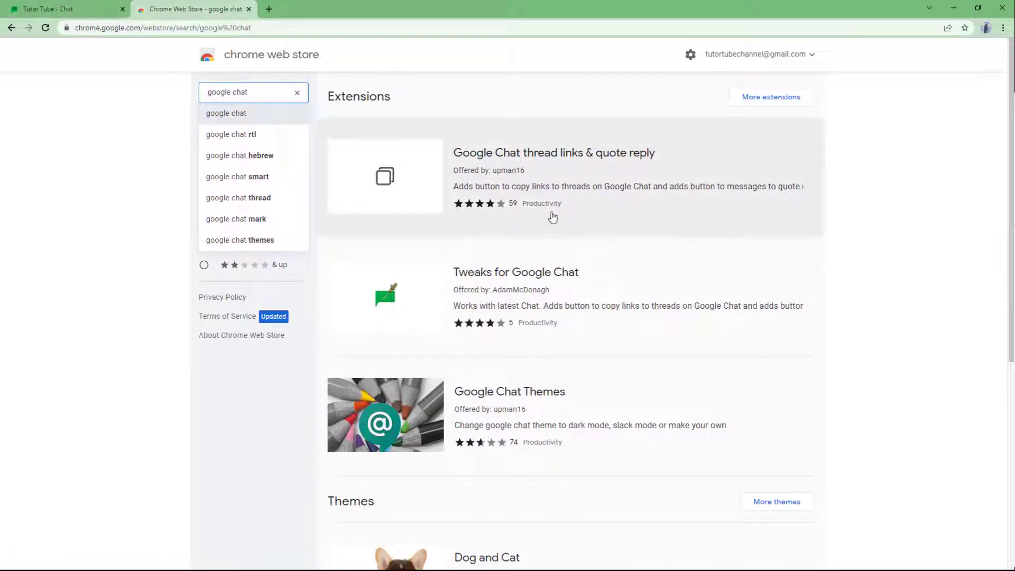
{"action": "scroll", "scroll_direction": "down", "scroll_amount": 3}
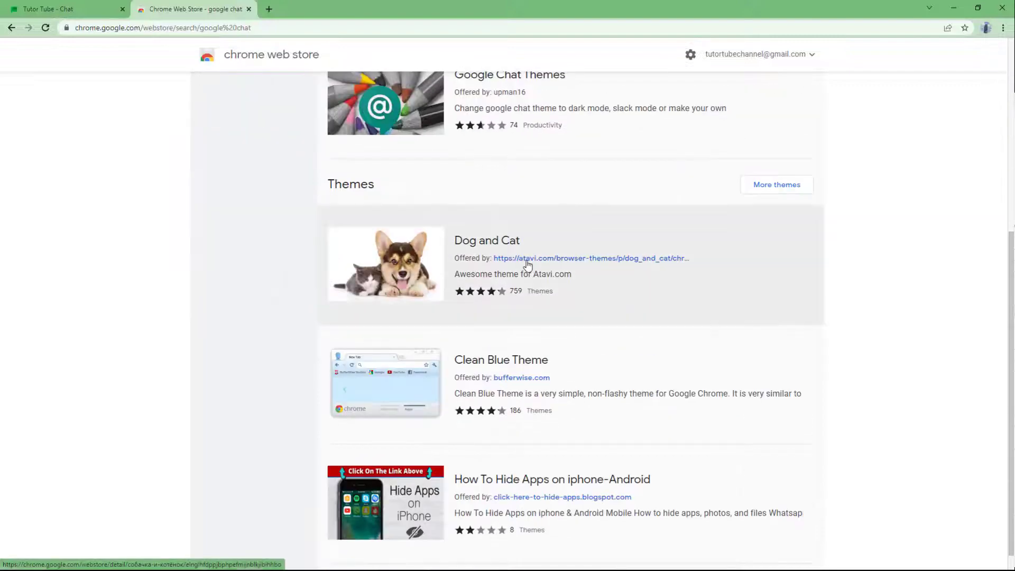
{"action": "scroll", "scroll_direction": "down", "scroll_amount": 3}
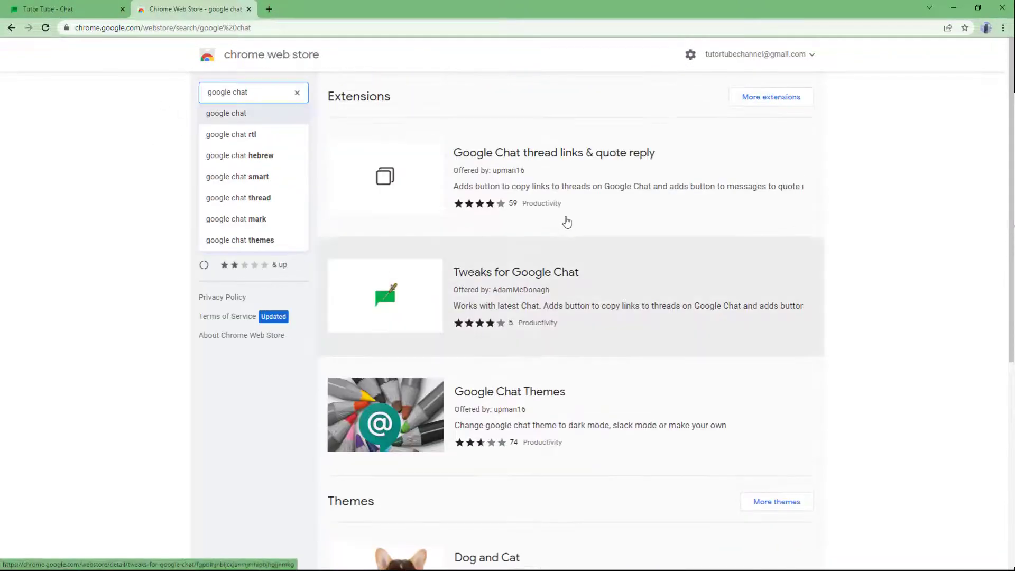
{"action": "mouse_move", "coordinate": [600, 254]}
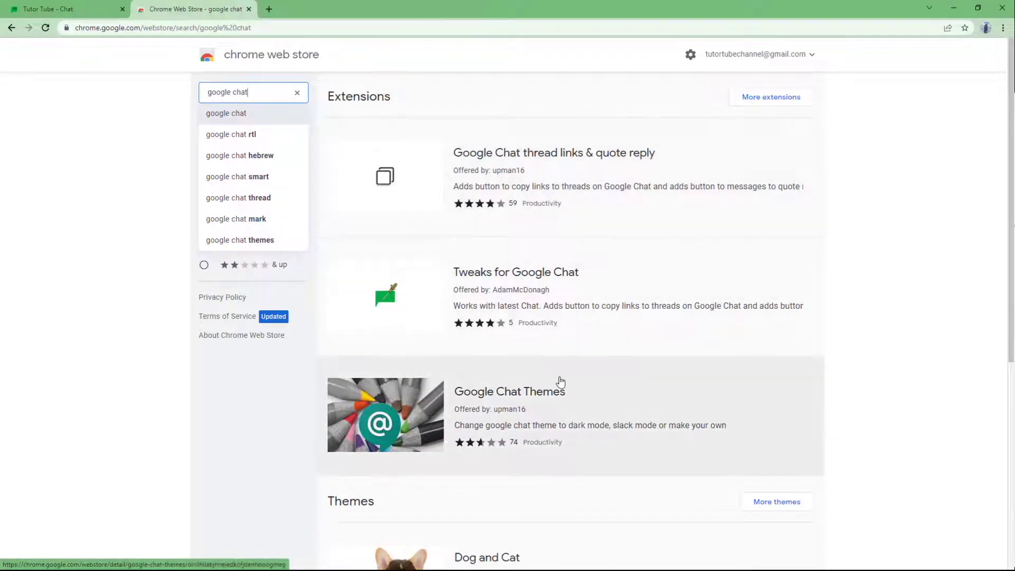
{"action": "mouse_move", "coordinate": [559, 357]}
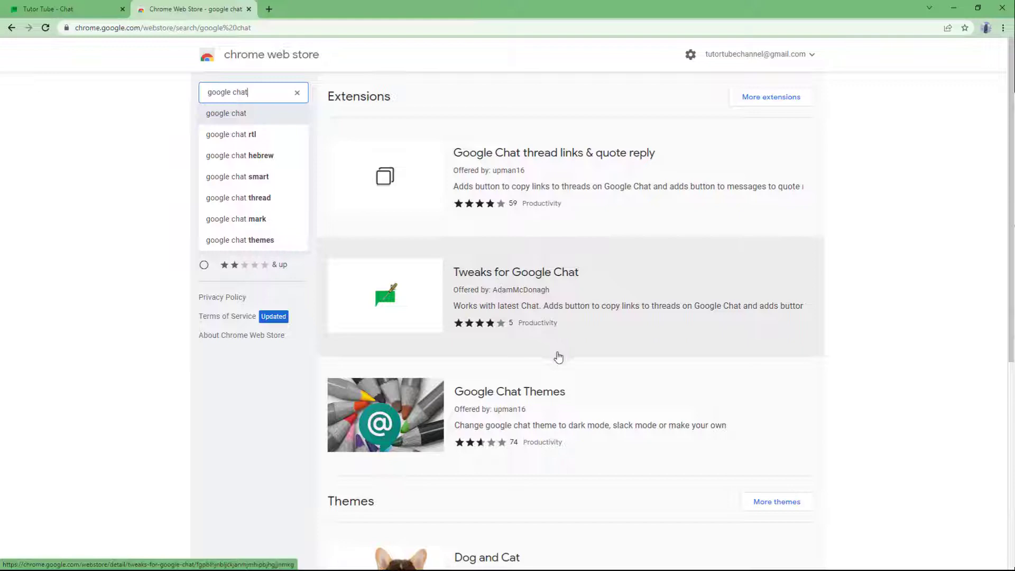
{"action": "mouse_move", "coordinate": [676, 168]}
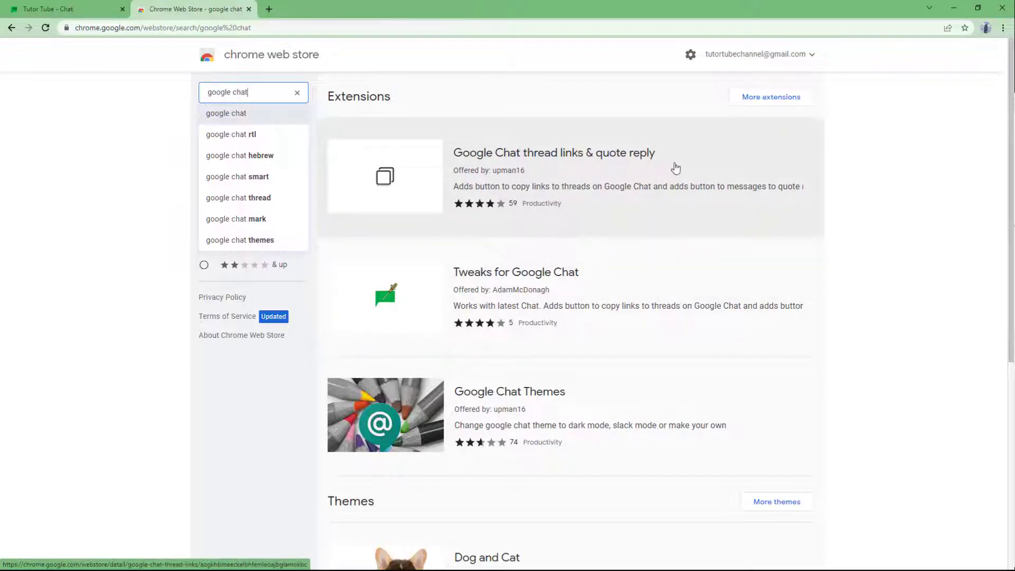
{"action": "scroll", "scroll_direction": "down", "scroll_amount": 3}
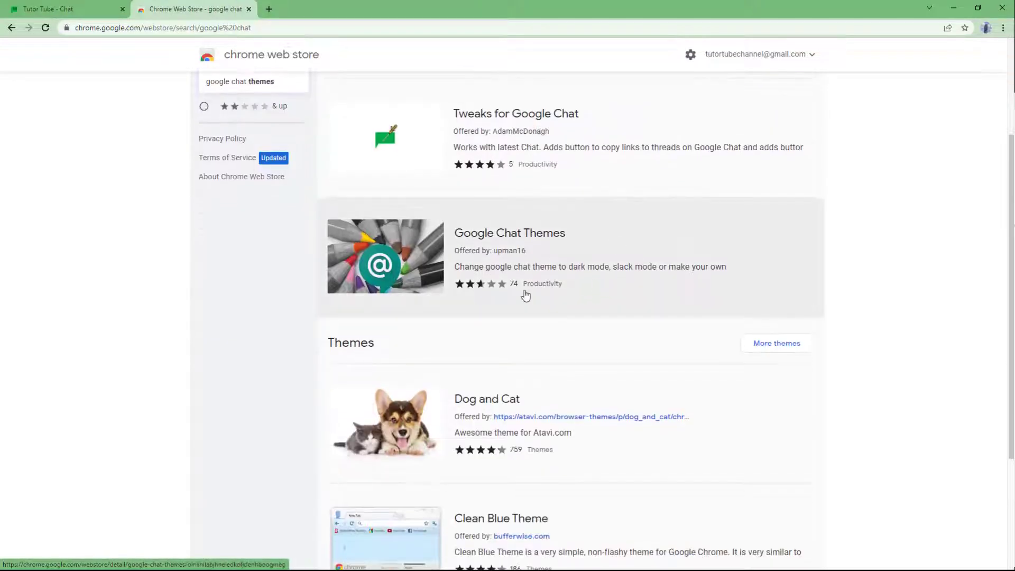
{"action": "scroll", "scroll_direction": "down", "scroll_amount": 3}
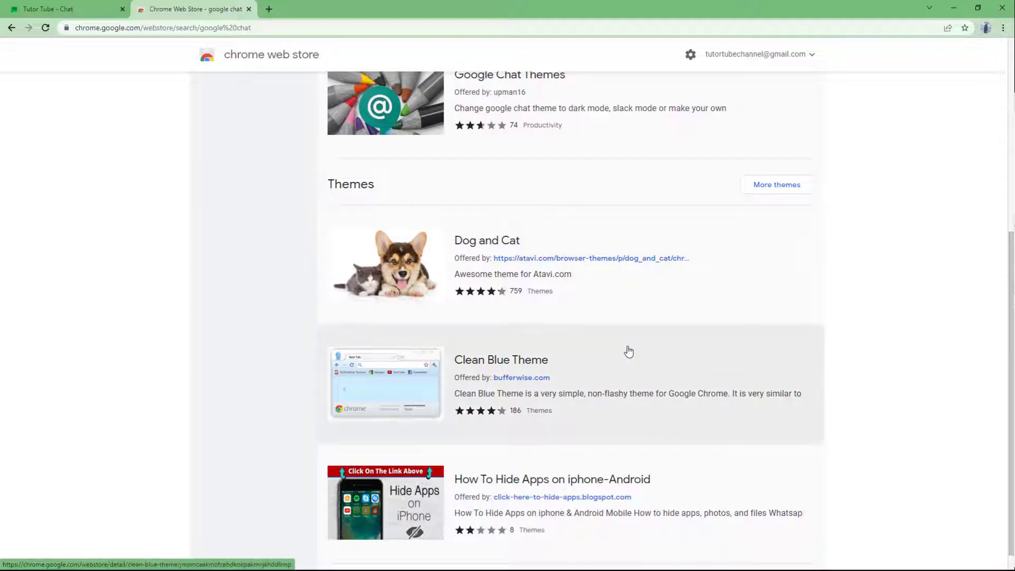
{"action": "scroll", "scroll_direction": "down", "scroll_amount": 3}
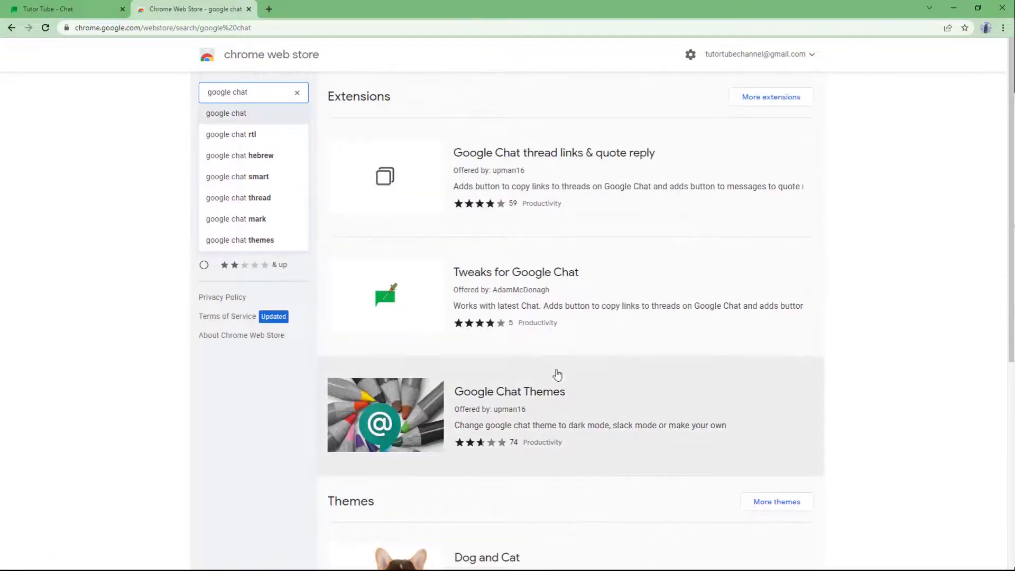
{"action": "mouse_move", "coordinate": [479, 199]}
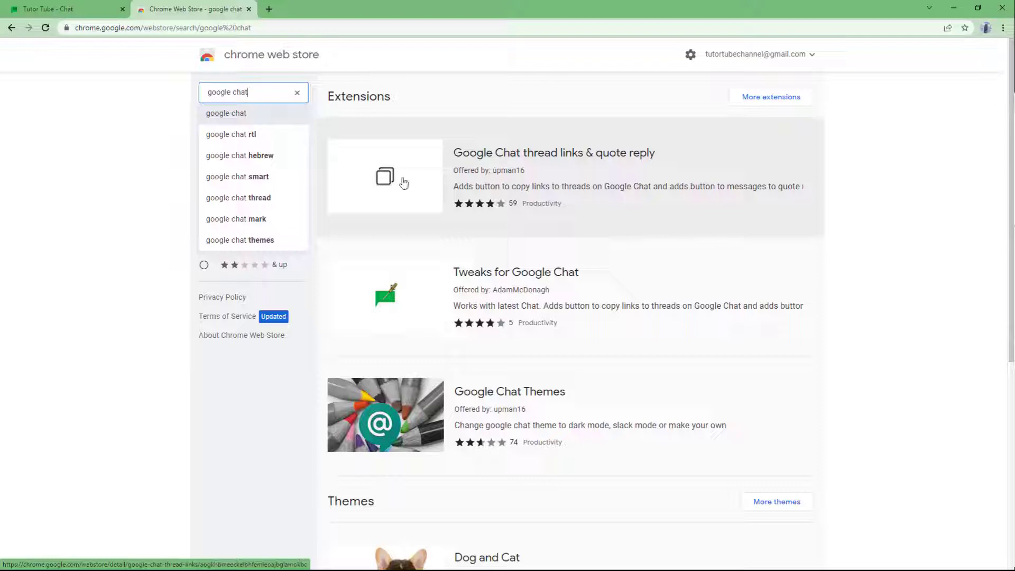
Add the Google Chat thread links & quote reply extension to Chrome.
{"action": "left_click", "coordinate": [65, 9]}
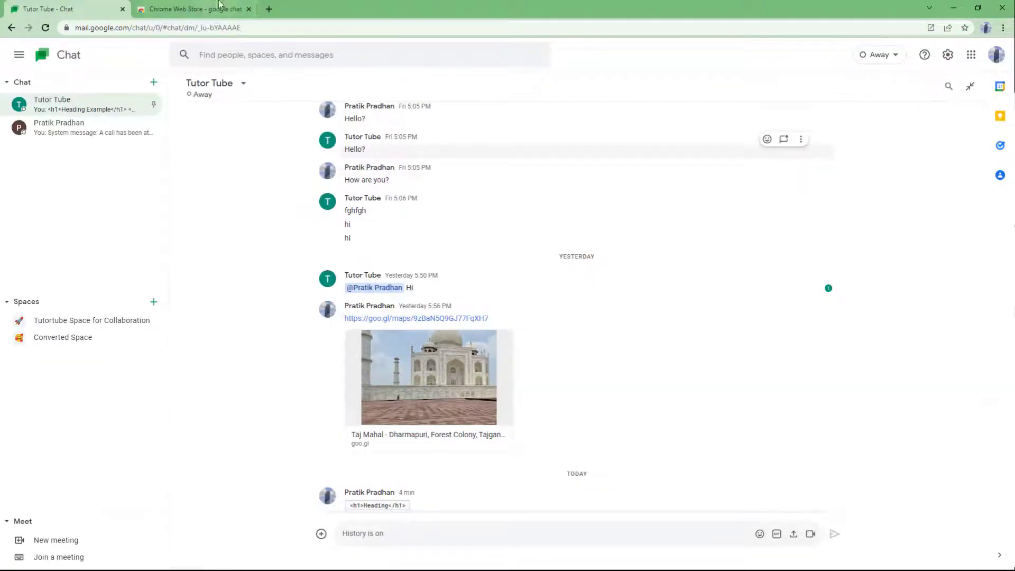
{"action": "left_click", "coordinate": [191, 9]}
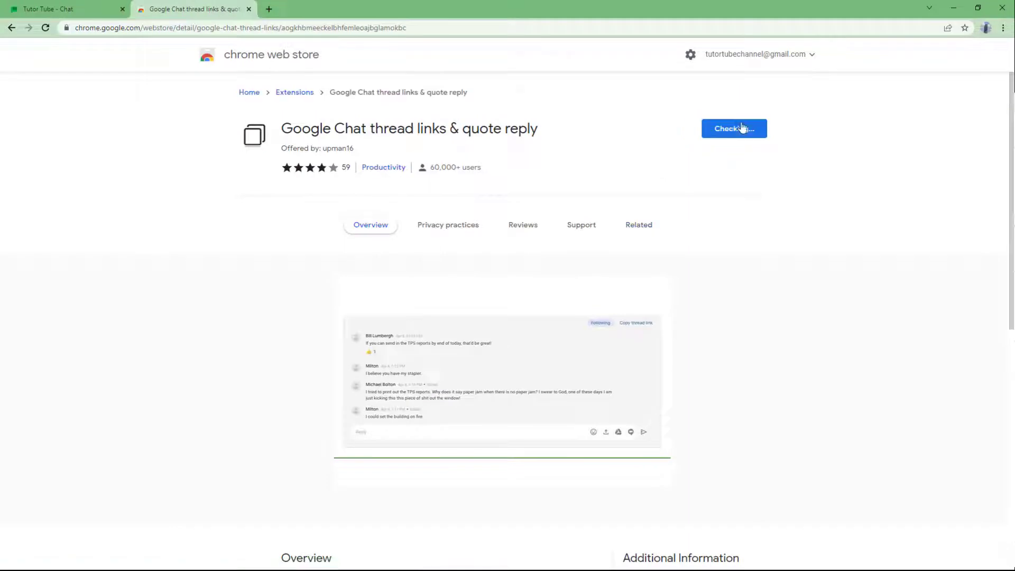
{"action": "left_click", "coordinate": [734, 128]}
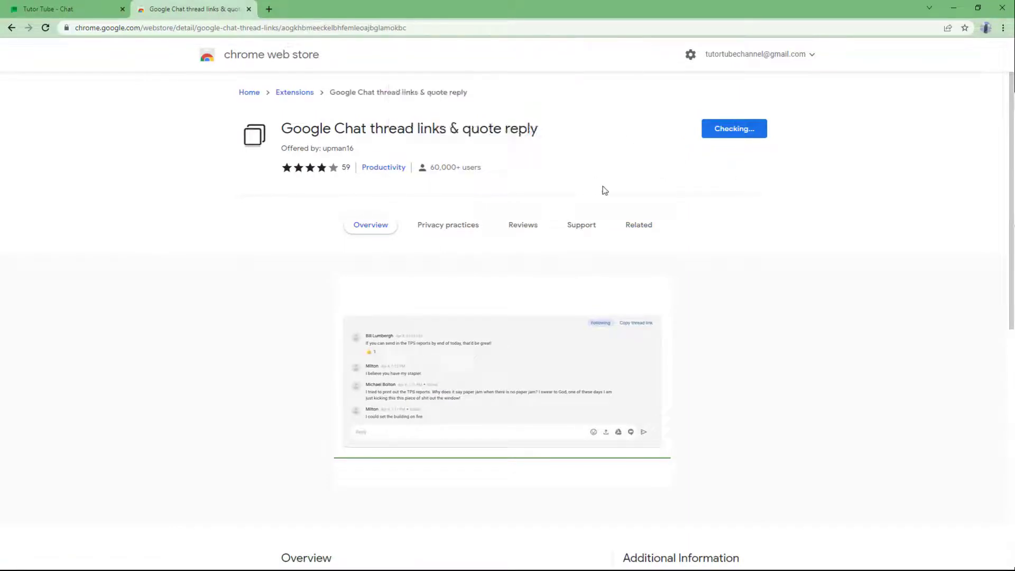
{"action": "left_click", "coordinate": [734, 128]}
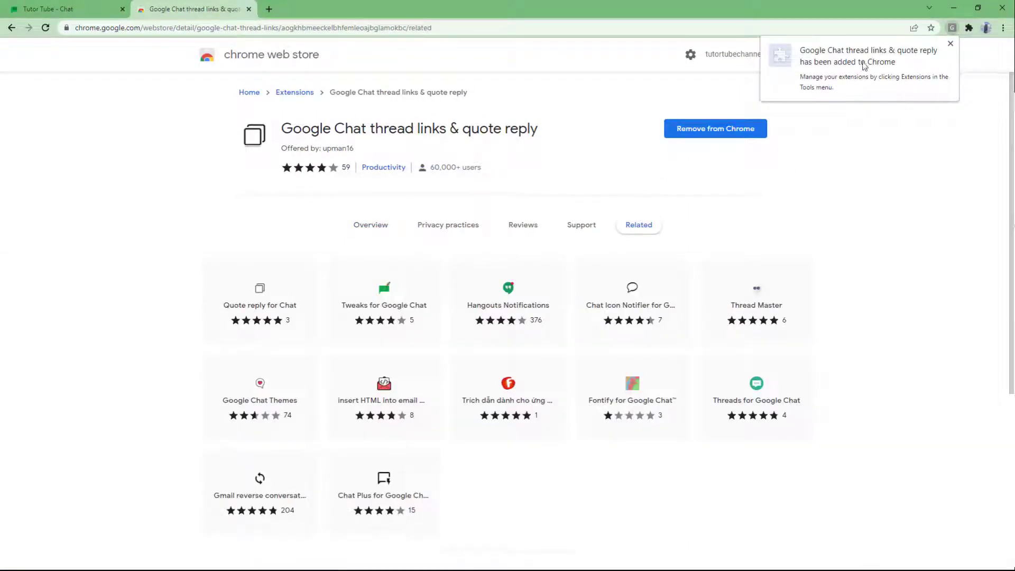
In the chat tab, quote the dfgdfg message using the extension's quote-reply icon.
{"action": "left_click", "coordinate": [65, 9]}
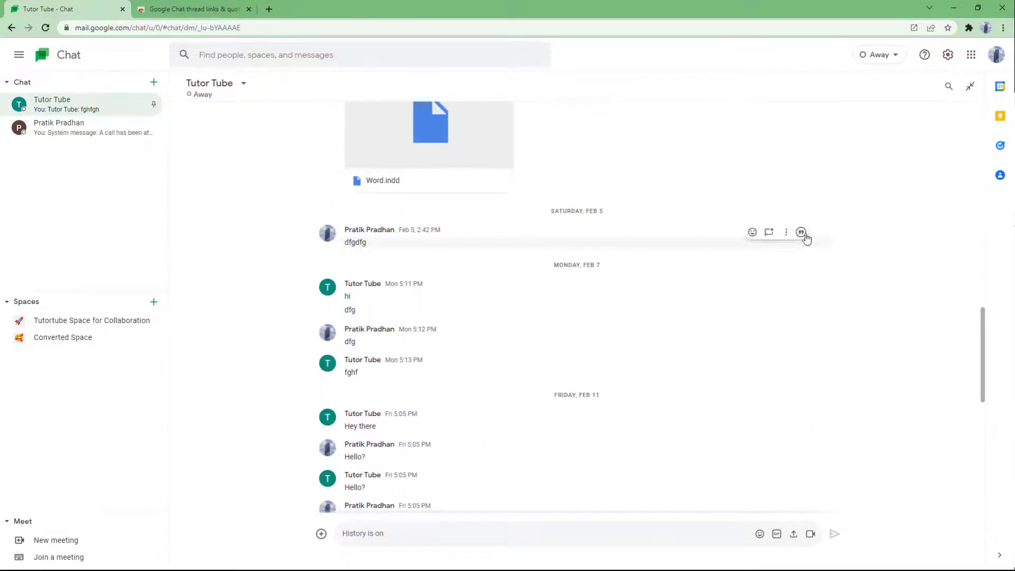
{"action": "left_click", "coordinate": [801, 233]}
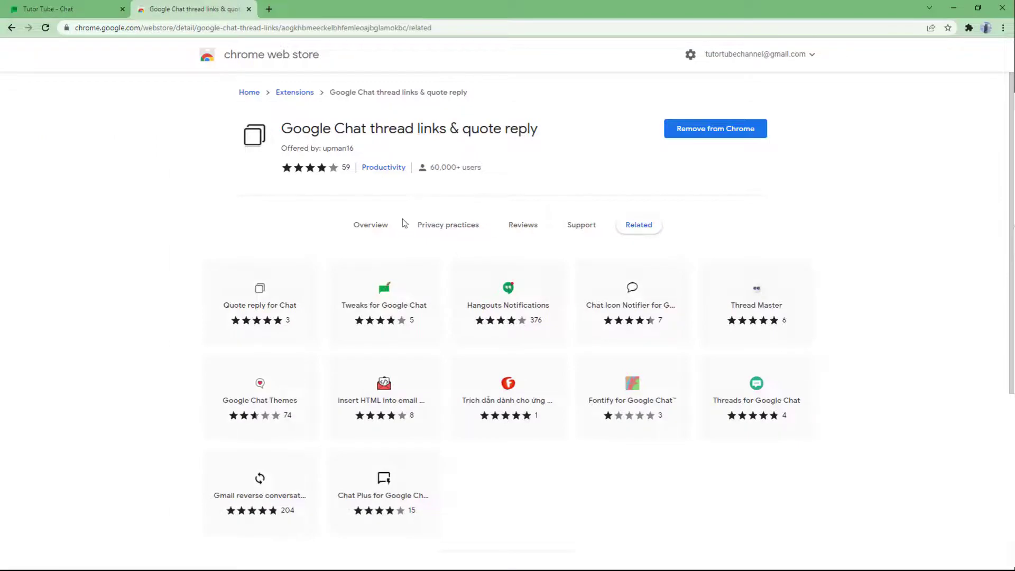
Return to the store's Extensions category, then view the quoted code-block messages in chat.
{"action": "scroll", "scroll_direction": "down", "scroll_amount": 3}
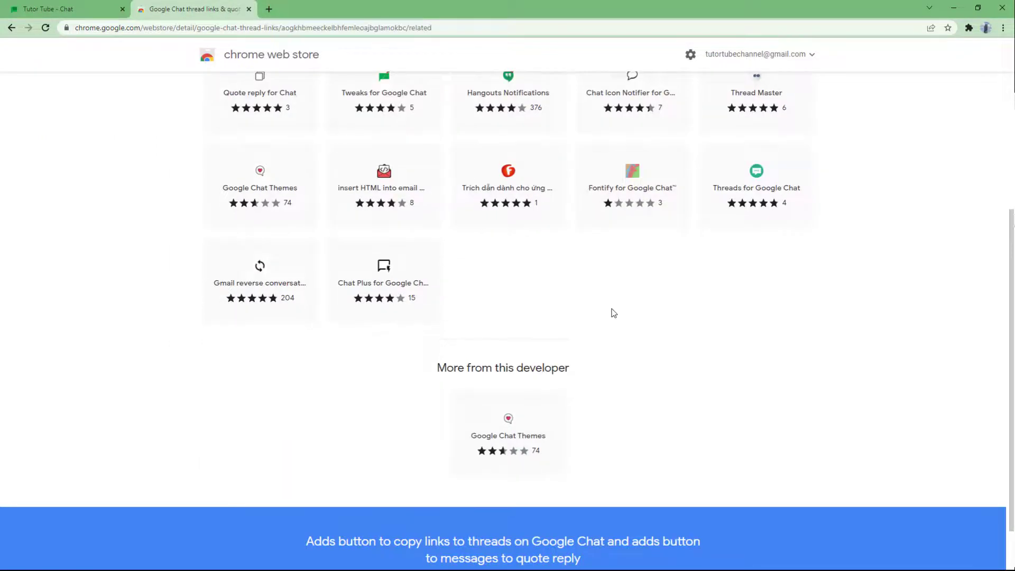
{"action": "scroll", "scroll_direction": "up", "scroll_amount": 3}
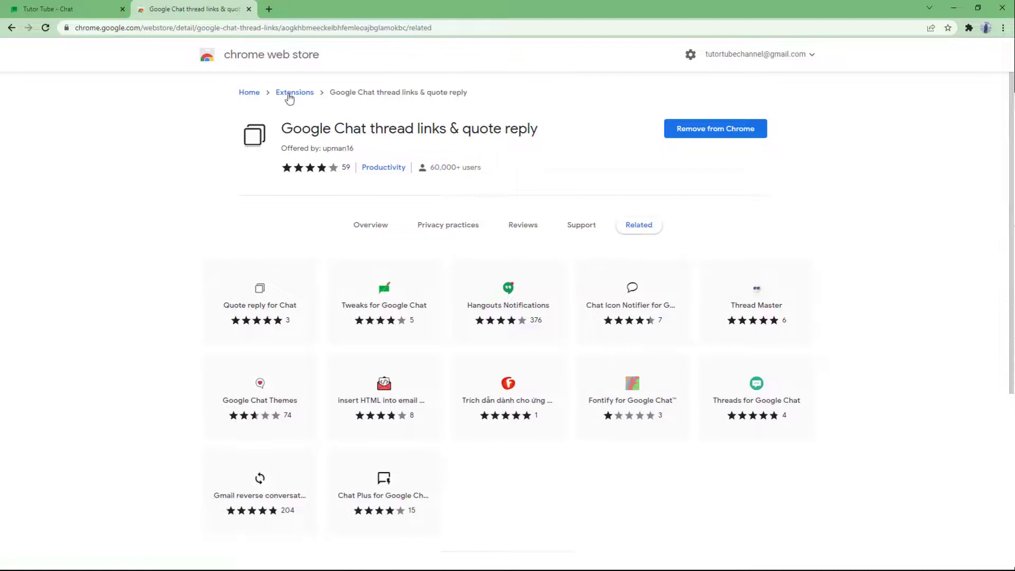
{"action": "left_click", "coordinate": [294, 92]}
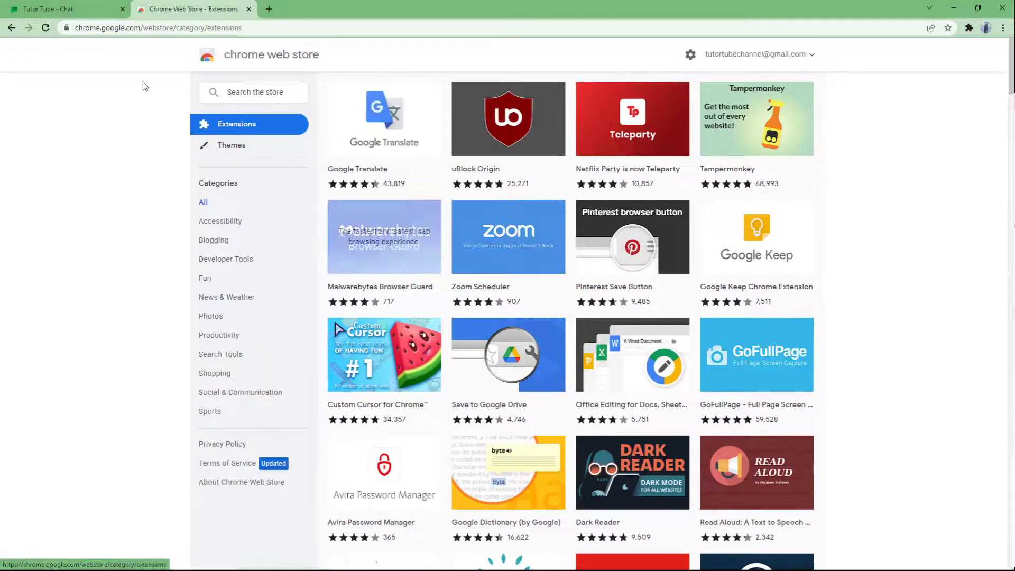
{"action": "left_click", "coordinate": [64, 9]}
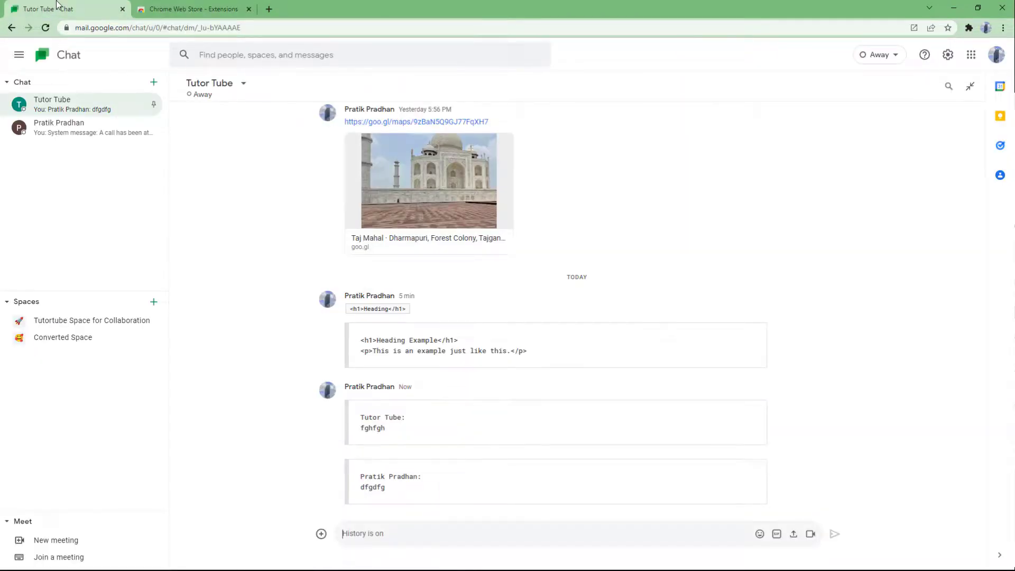